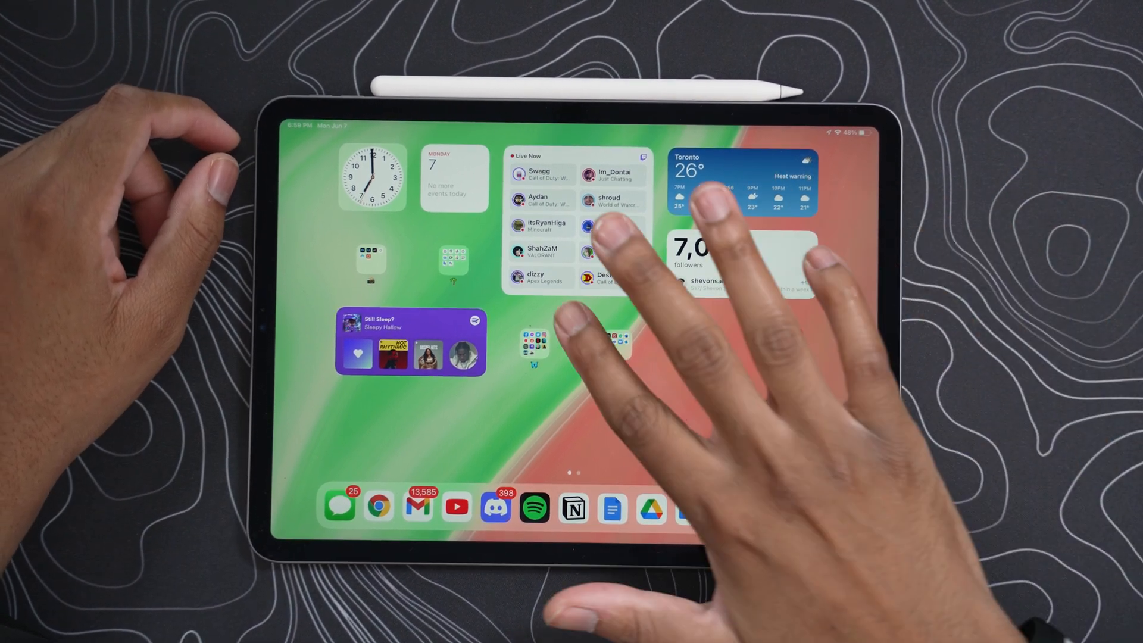
Drag widgets to new spots on the first page and browse toward the widget gallery
scroll(left, 3)
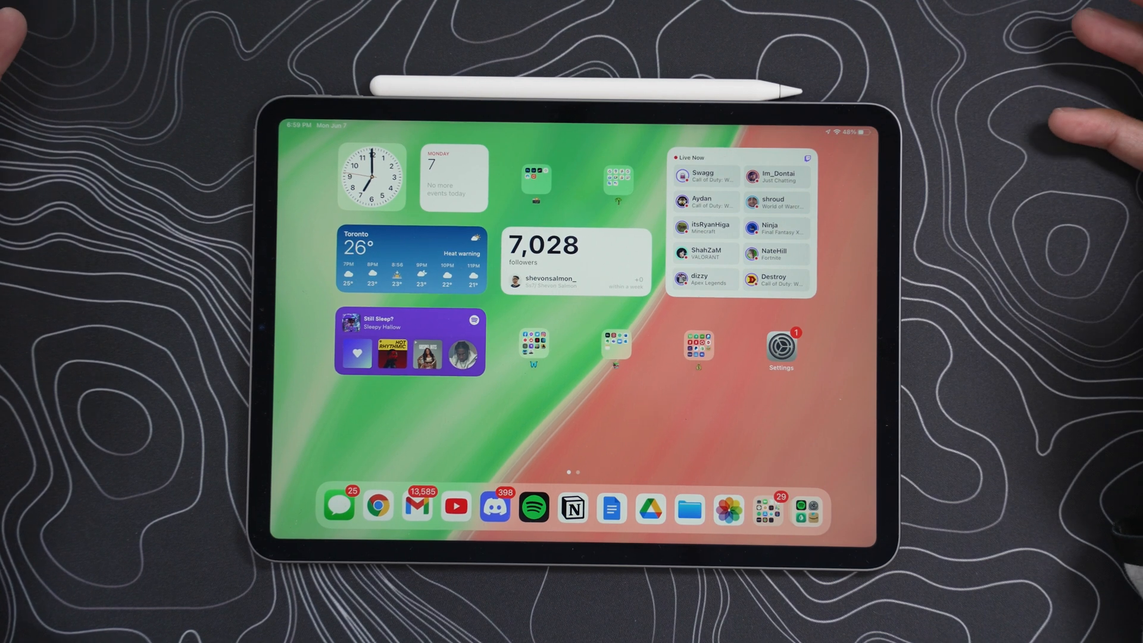
scroll(left, 3)
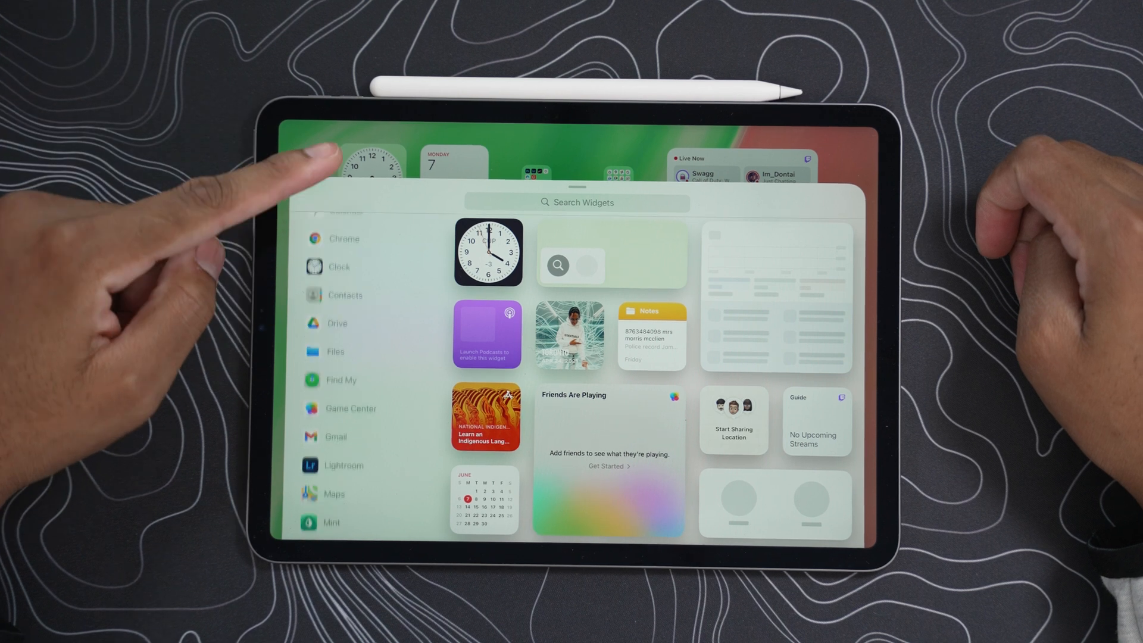
scroll(down, 3)
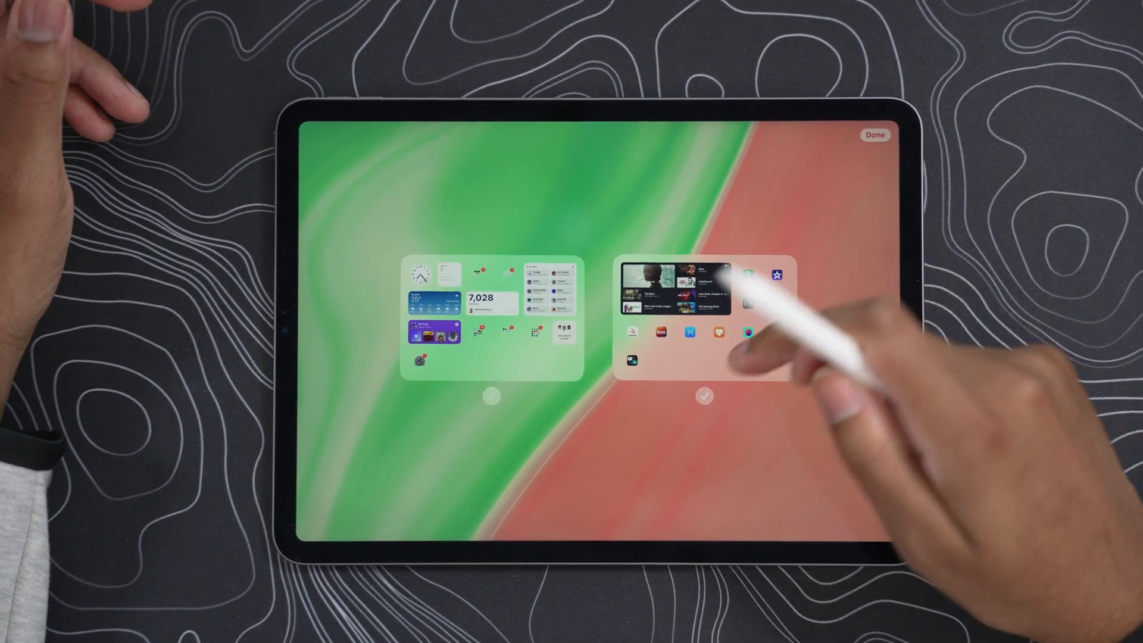
Leave the page overview, finish home screen editing, and swipe toward the App Library
click(704, 395)
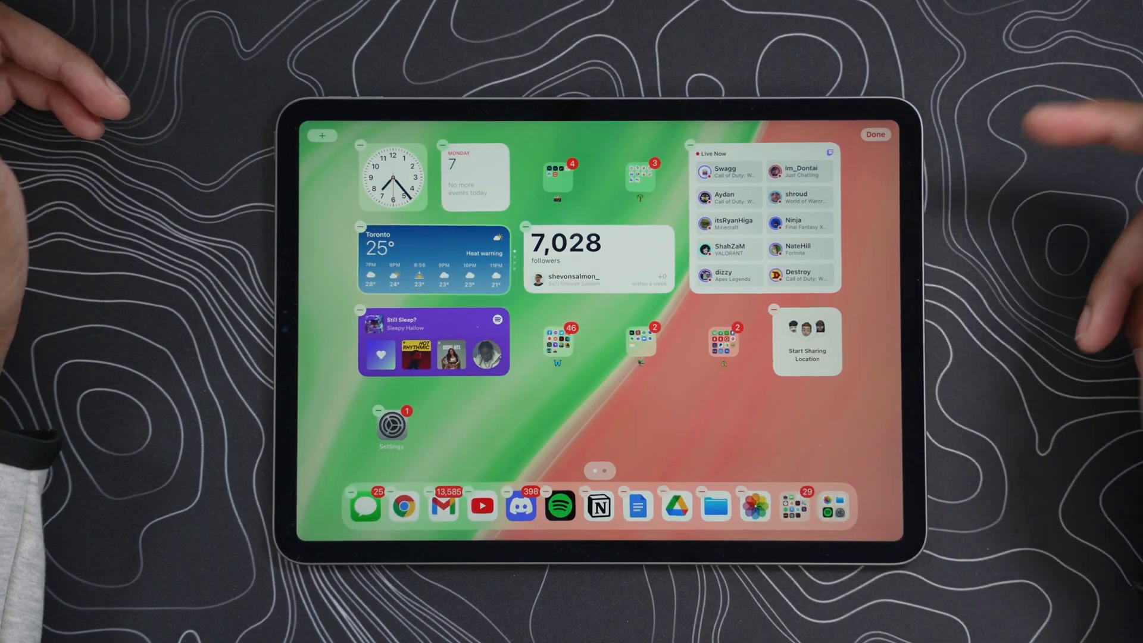
click(874, 135)
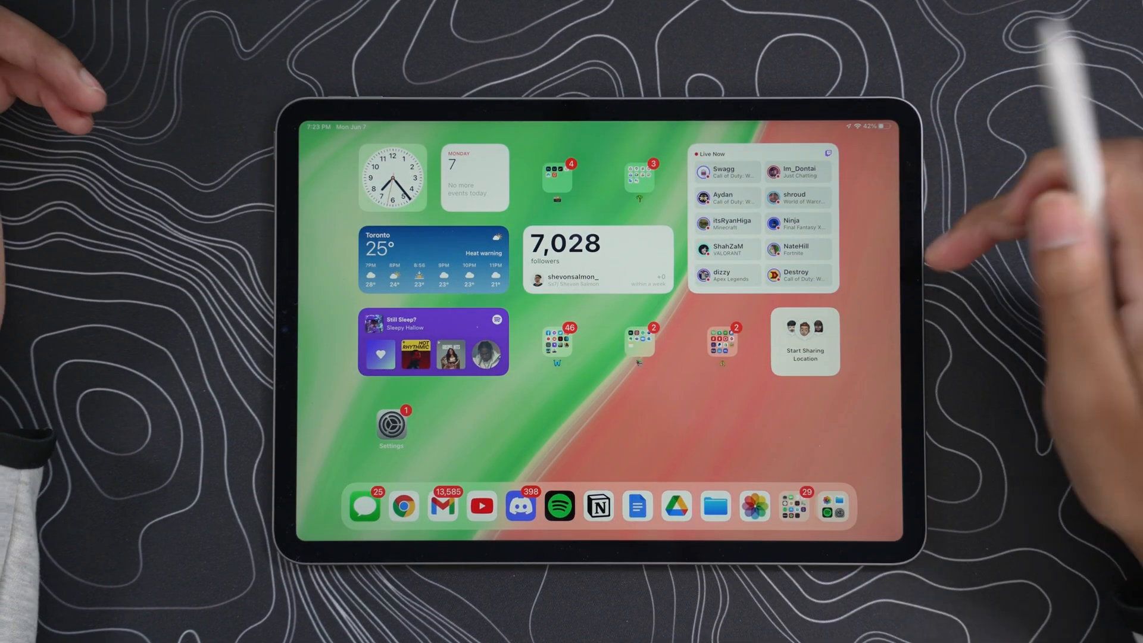
scroll(left, 3)
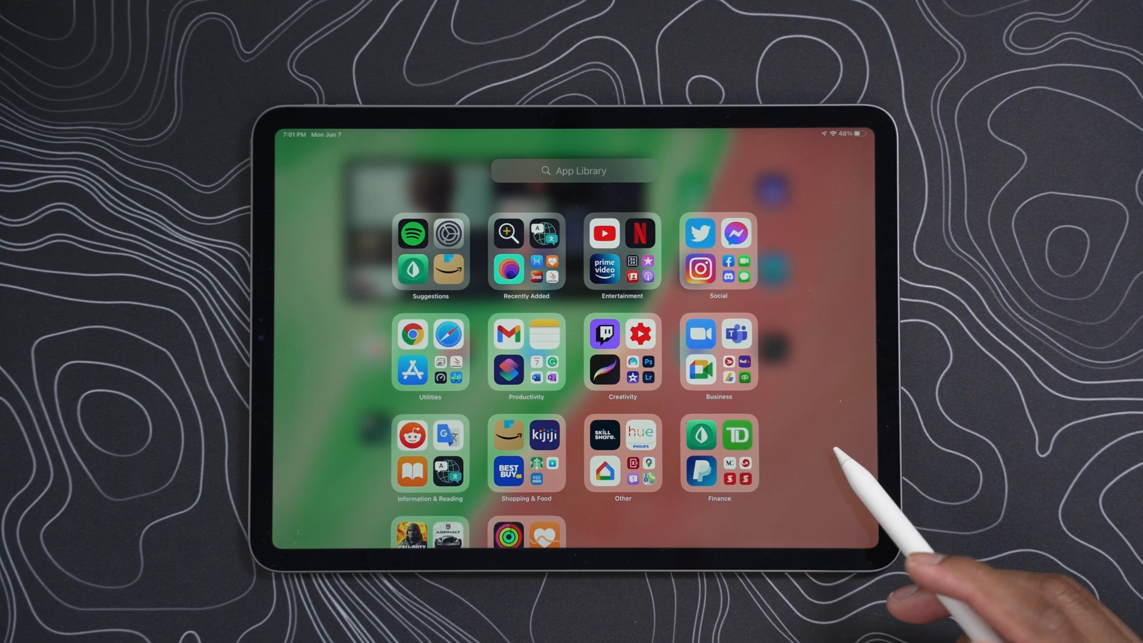
mouse_move(766, 277)
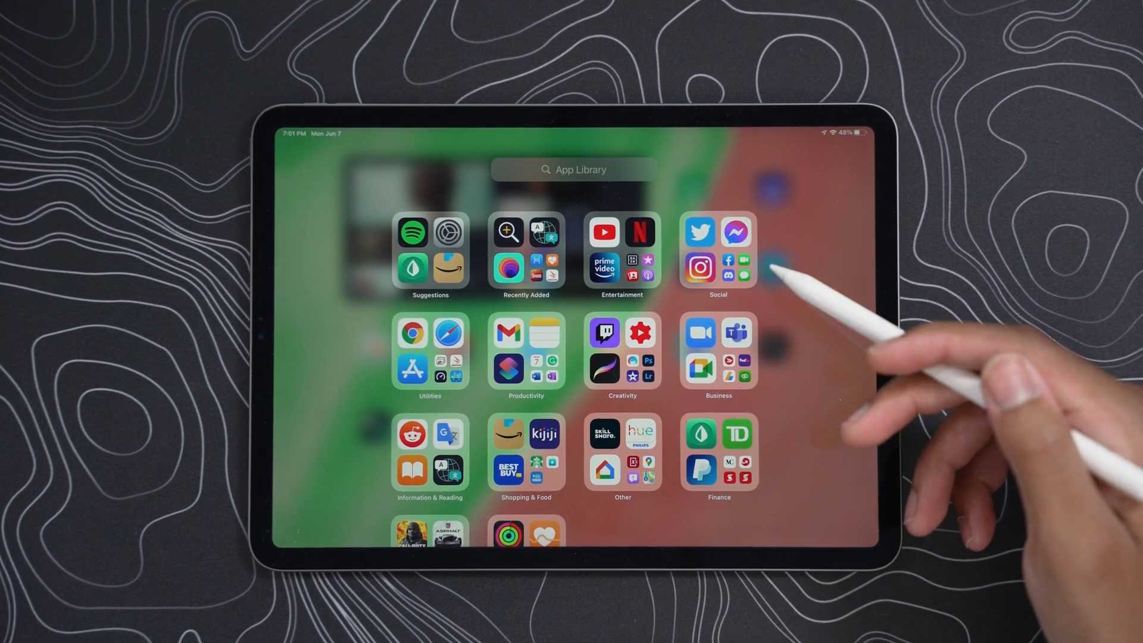
mouse_move(729, 350)
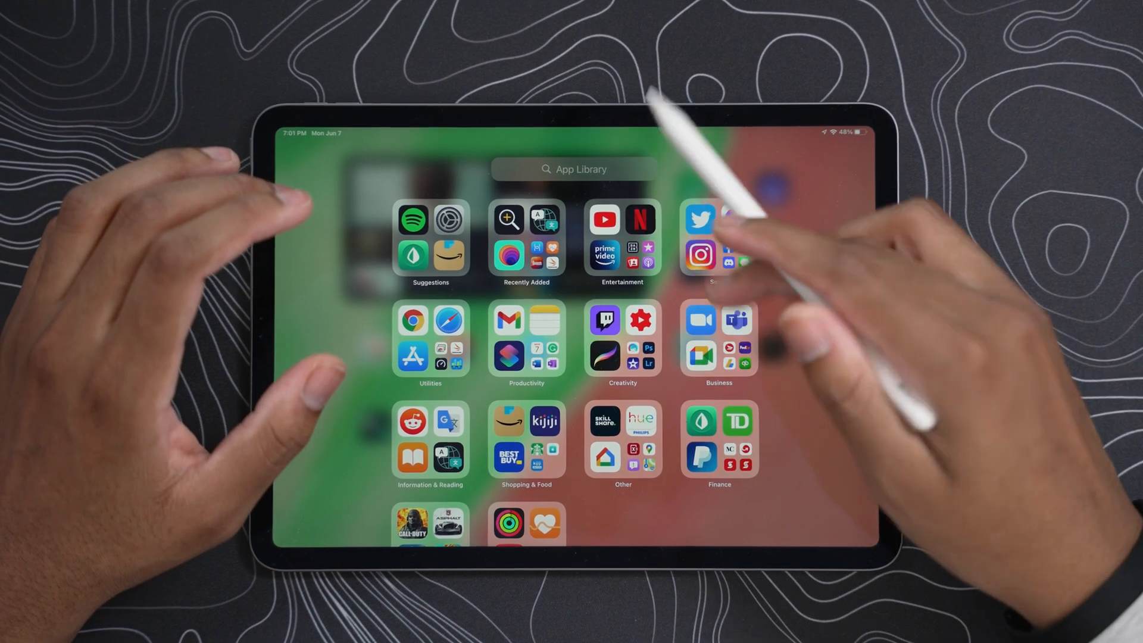
Show the alphabetical list of all apps and jump to its end via the index
click(574, 169)
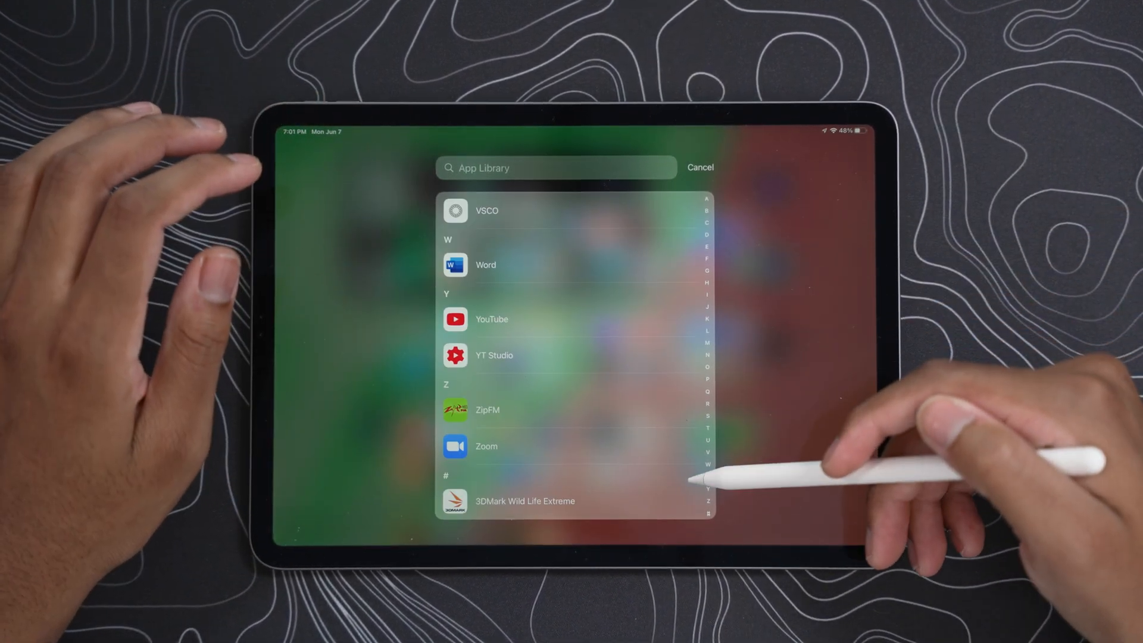
click(698, 167)
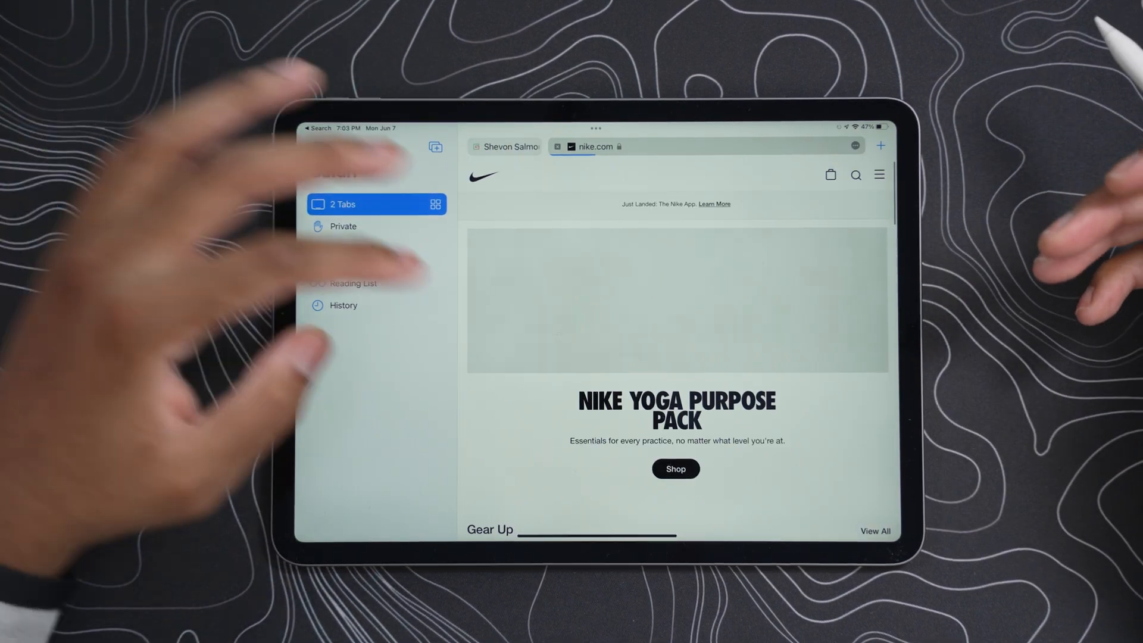
Scroll the Nike page and handwrite a Quick Note reminder to buy this shoe
scroll(down, 3)
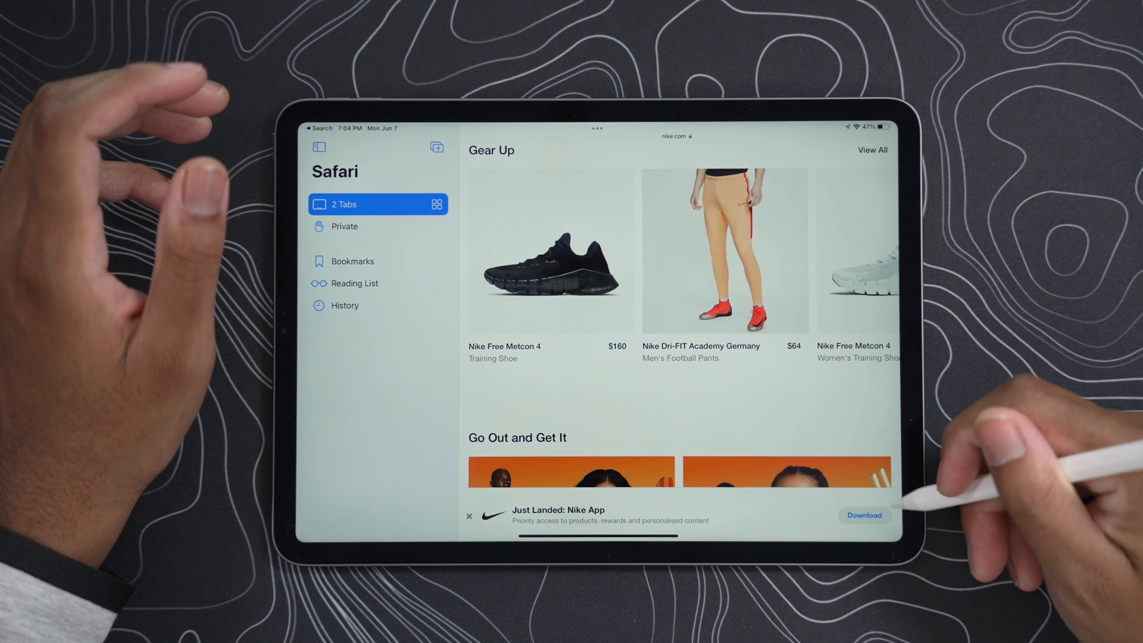
scroll(down, 3)
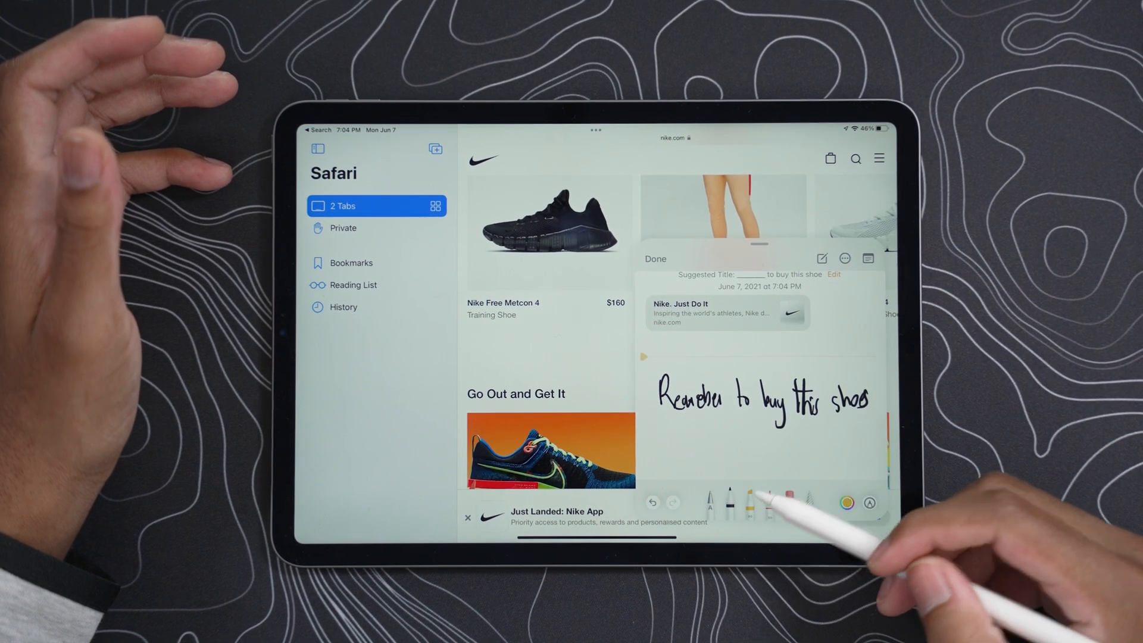
drag(660, 398, 871, 398)
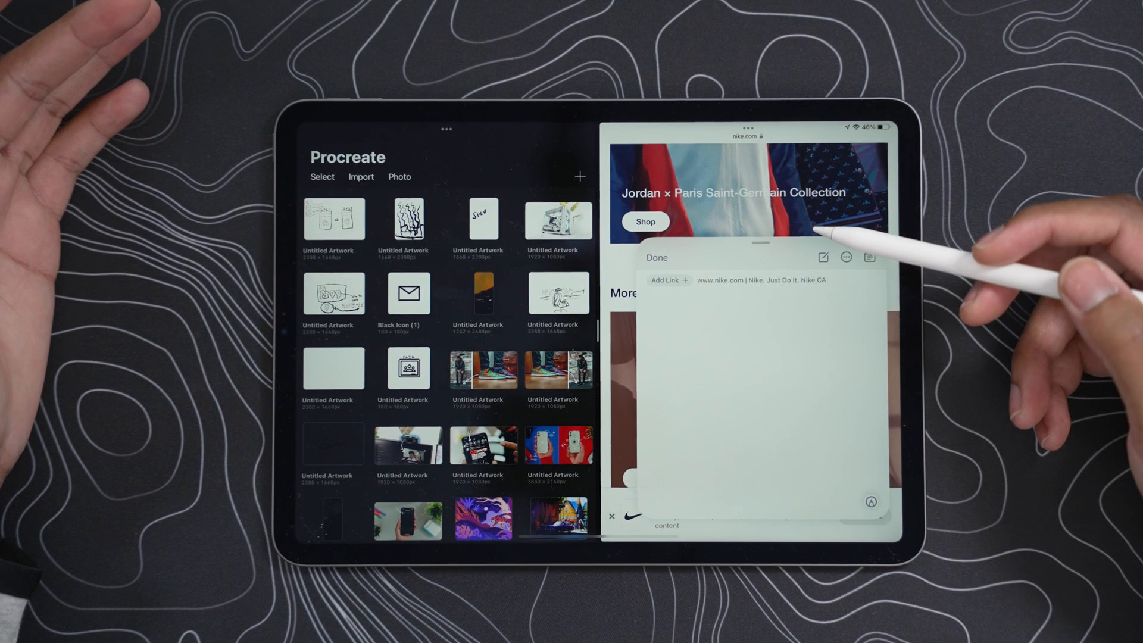
Start a fresh Quick Note on the Safari side next to the Procreate gallery
click(655, 258)
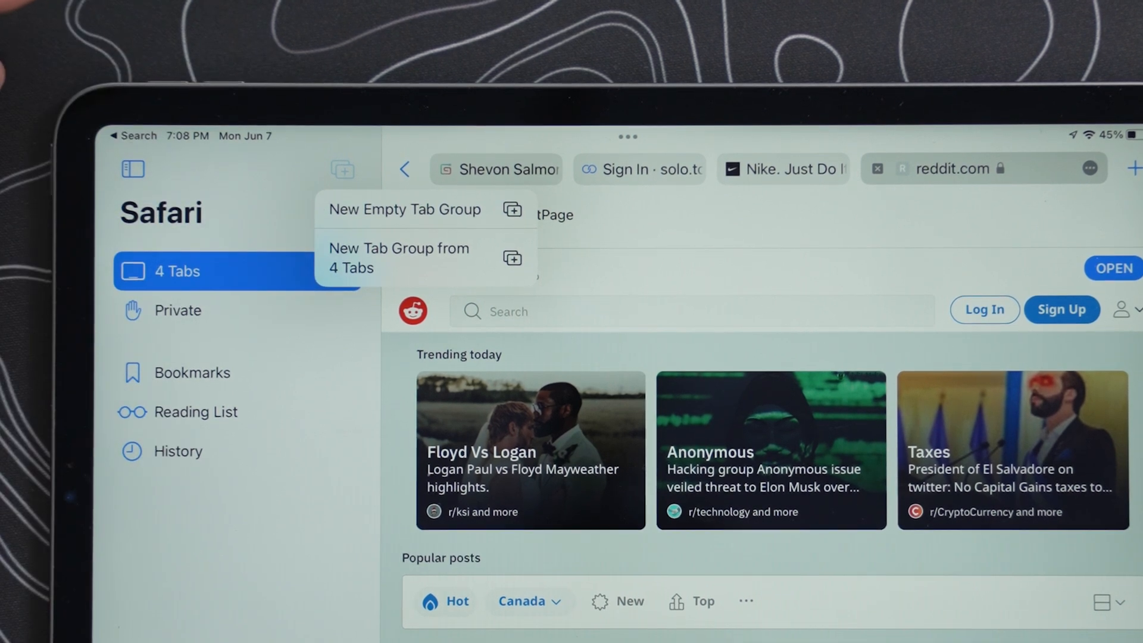
Create a New Tab Group from the 4 open tabs and begin naming it with 's'
click(399, 257)
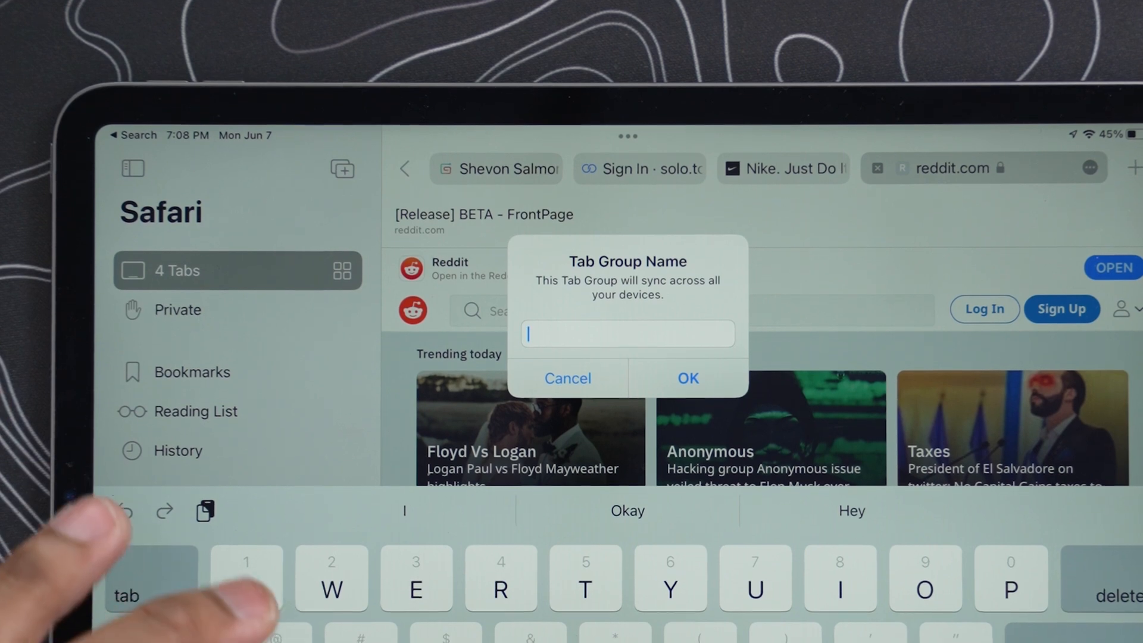
text(s)
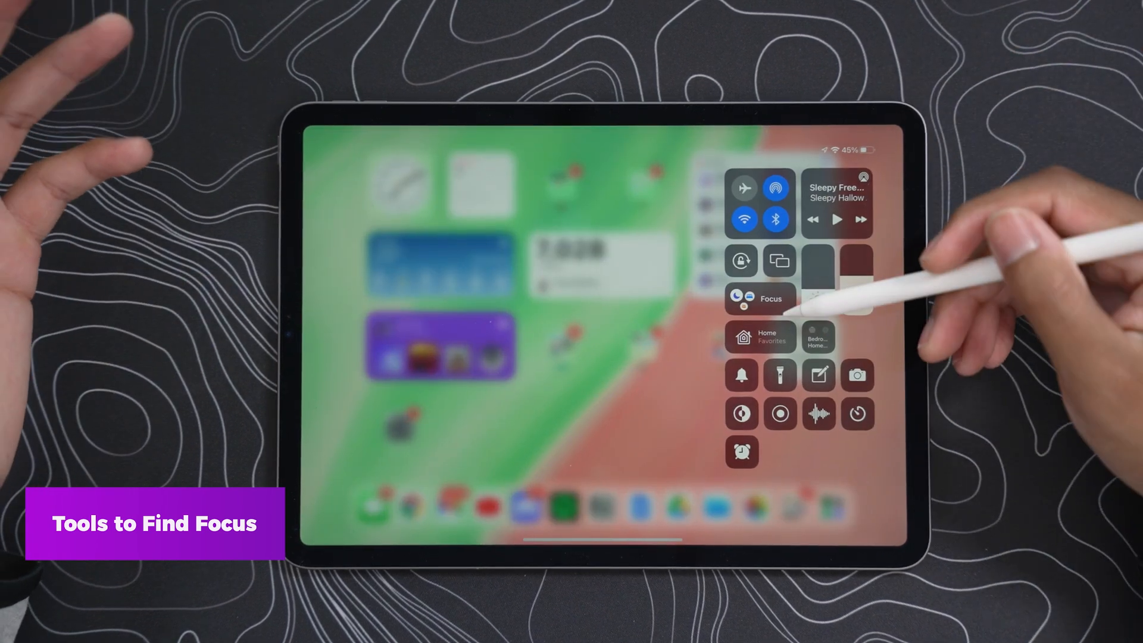
From Control Center, show the Focus mode choices
click(760, 298)
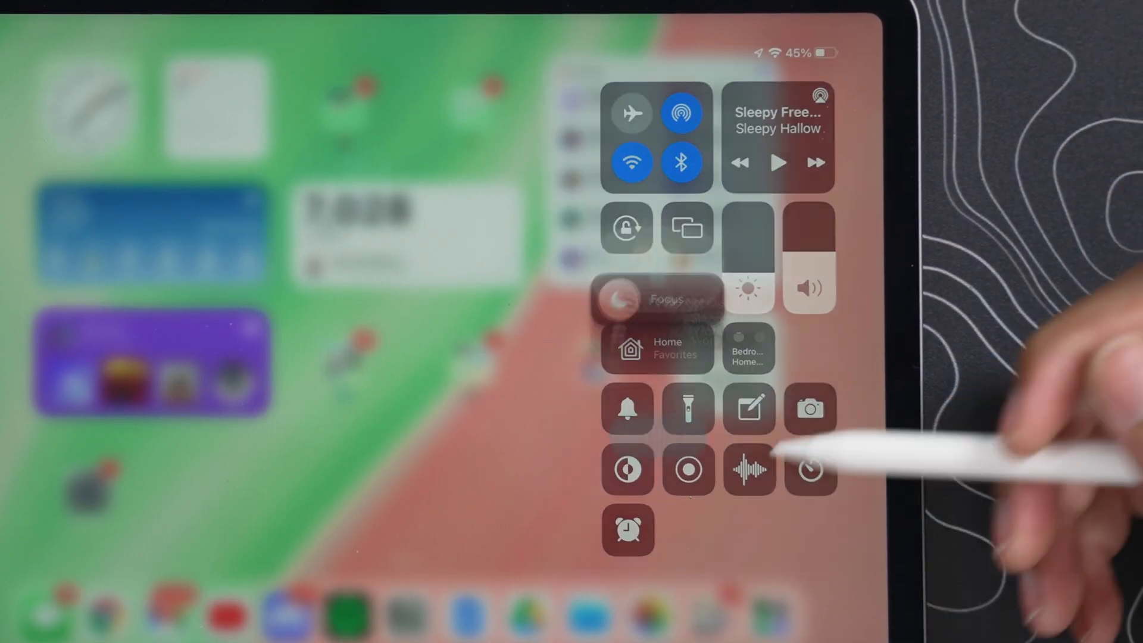
click(657, 298)
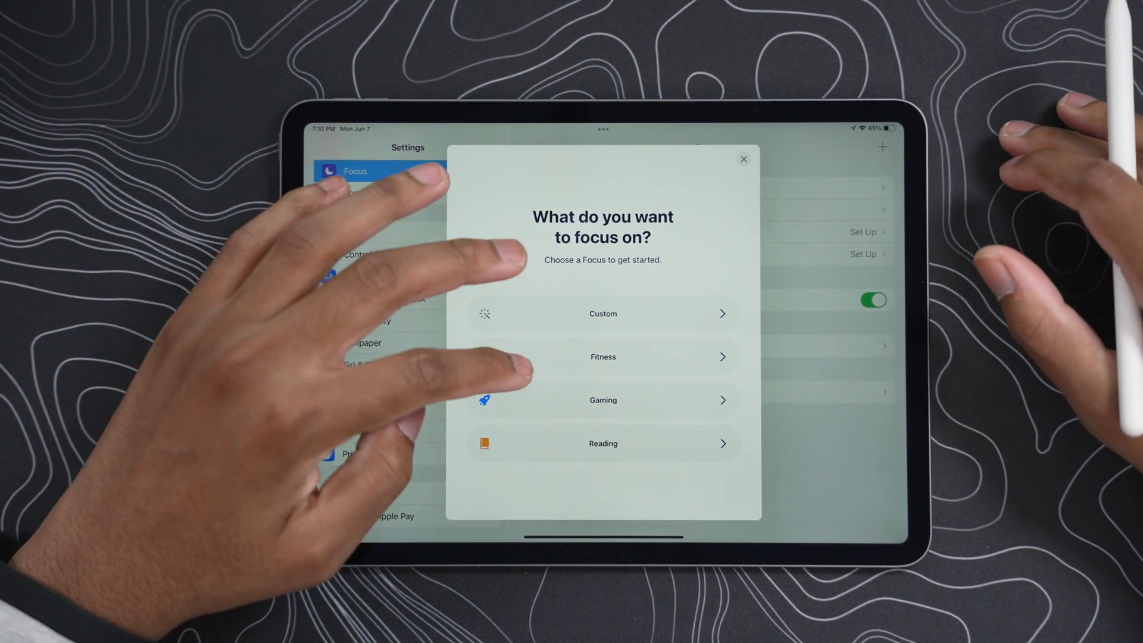
Choose the Fitness Focus, continue past its intro, and reach Notifications From People
click(603, 356)
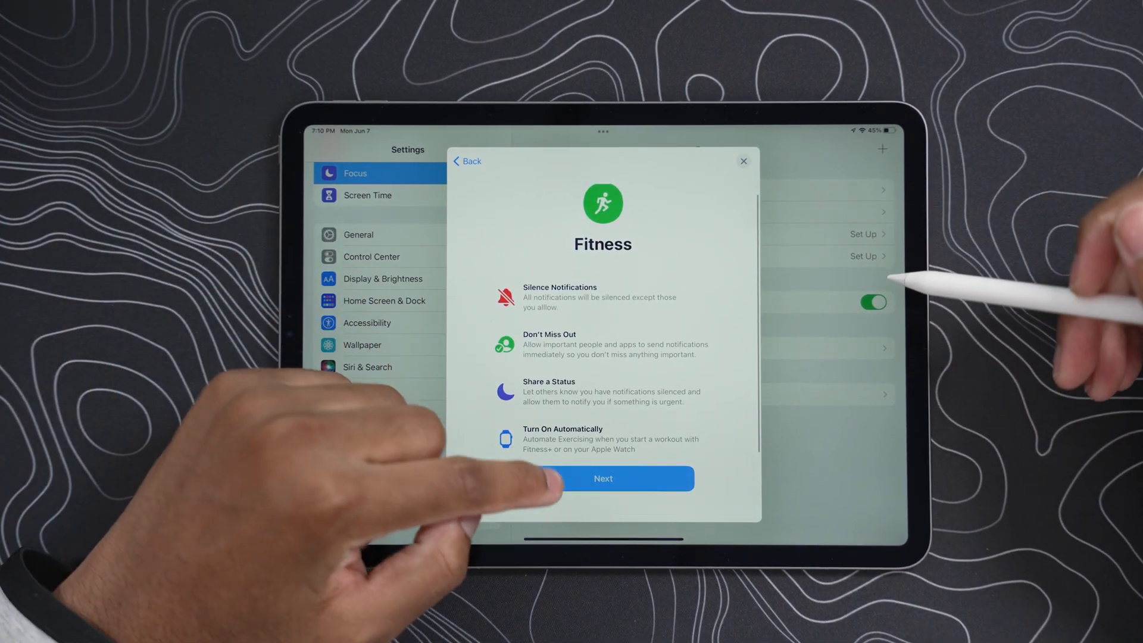
click(603, 479)
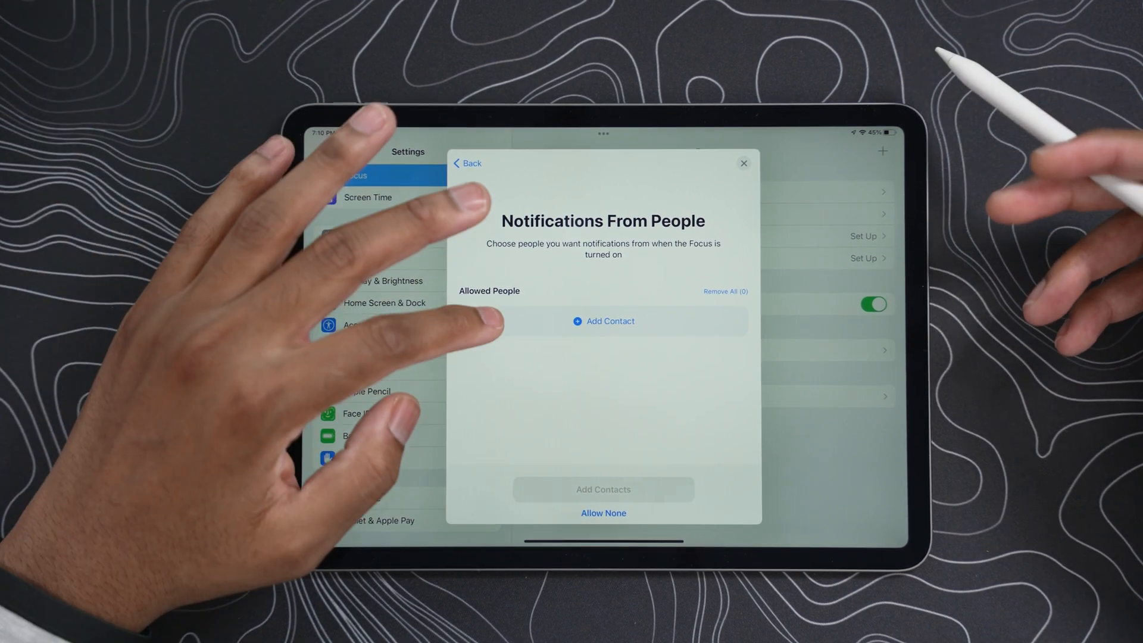
click(609, 321)
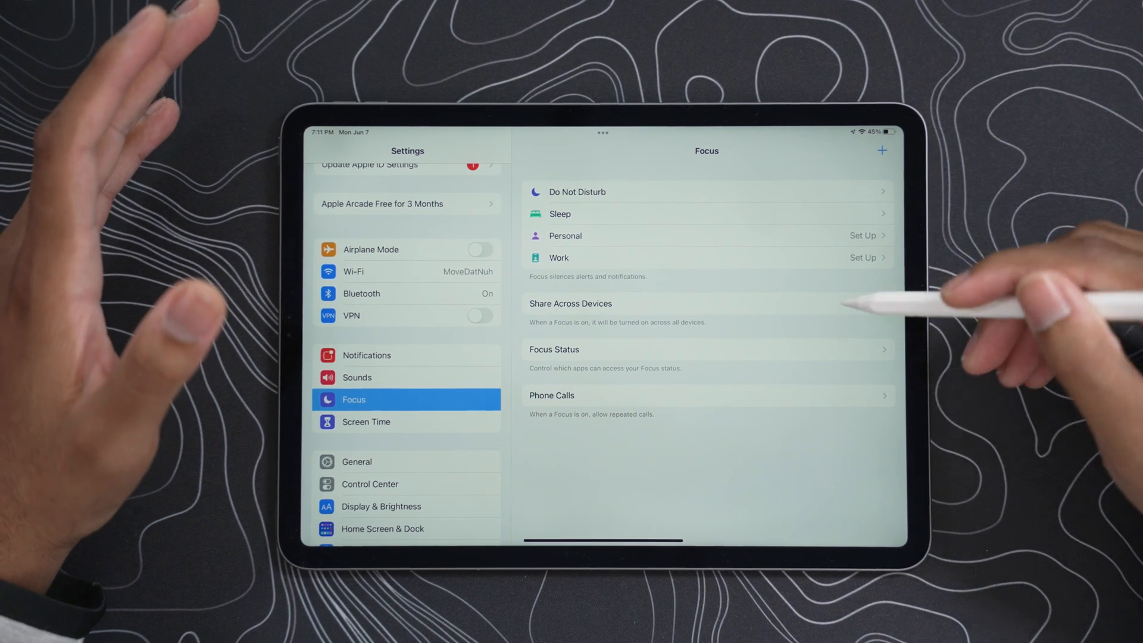
click(871, 303)
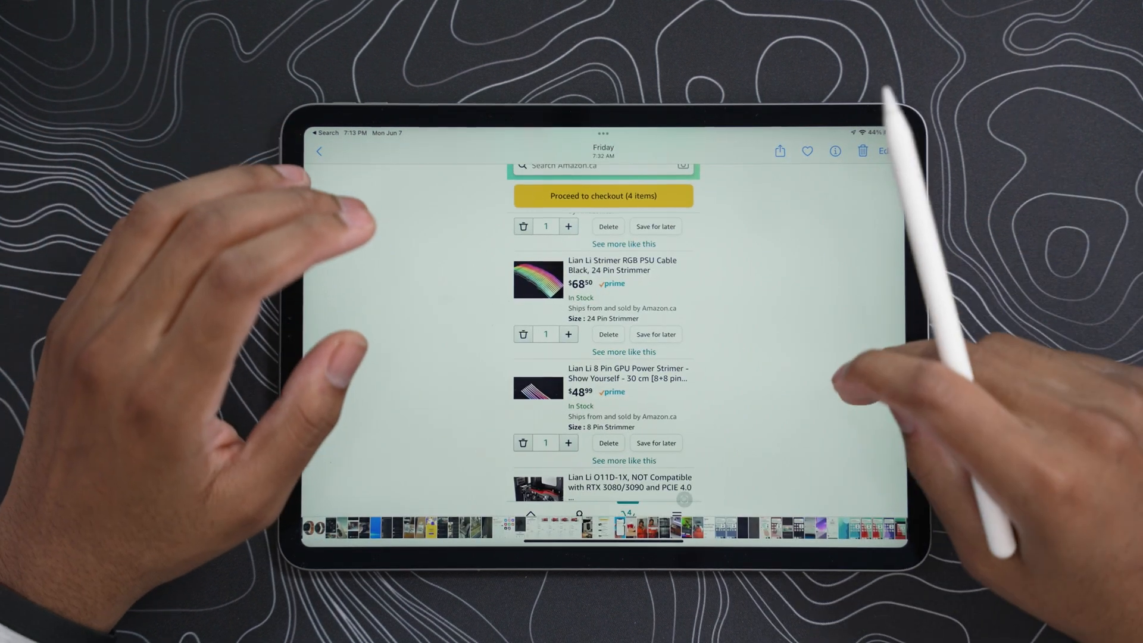
mouse_move(700, 525)
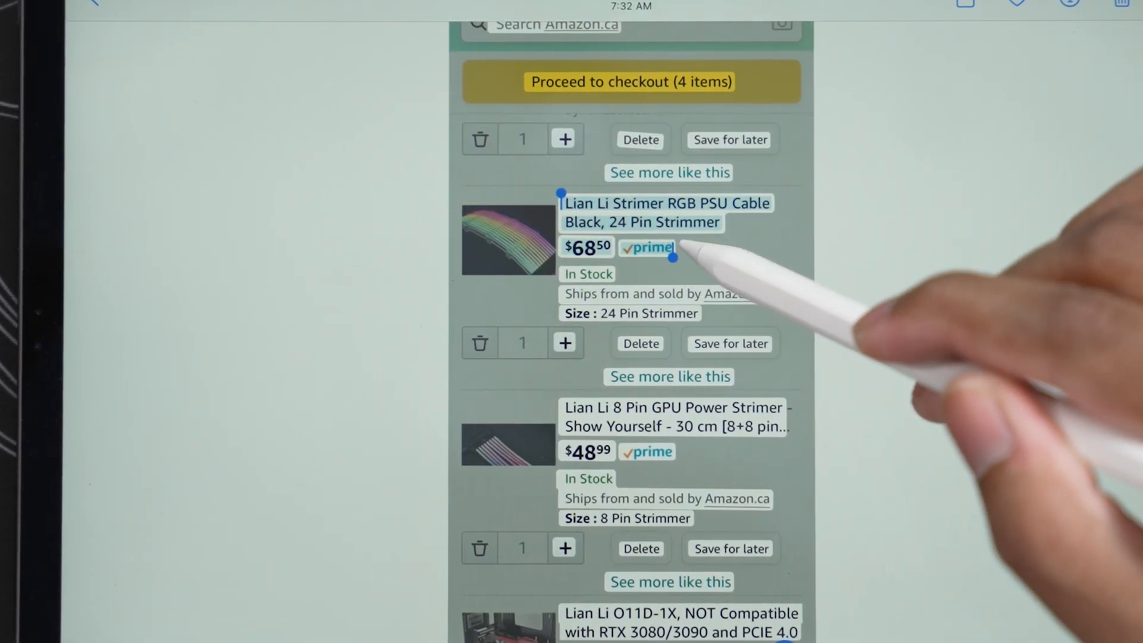
Select the Lian Li Strimer RGB PSU Cable title and price as Live Text in the cart screenshot
click(665, 247)
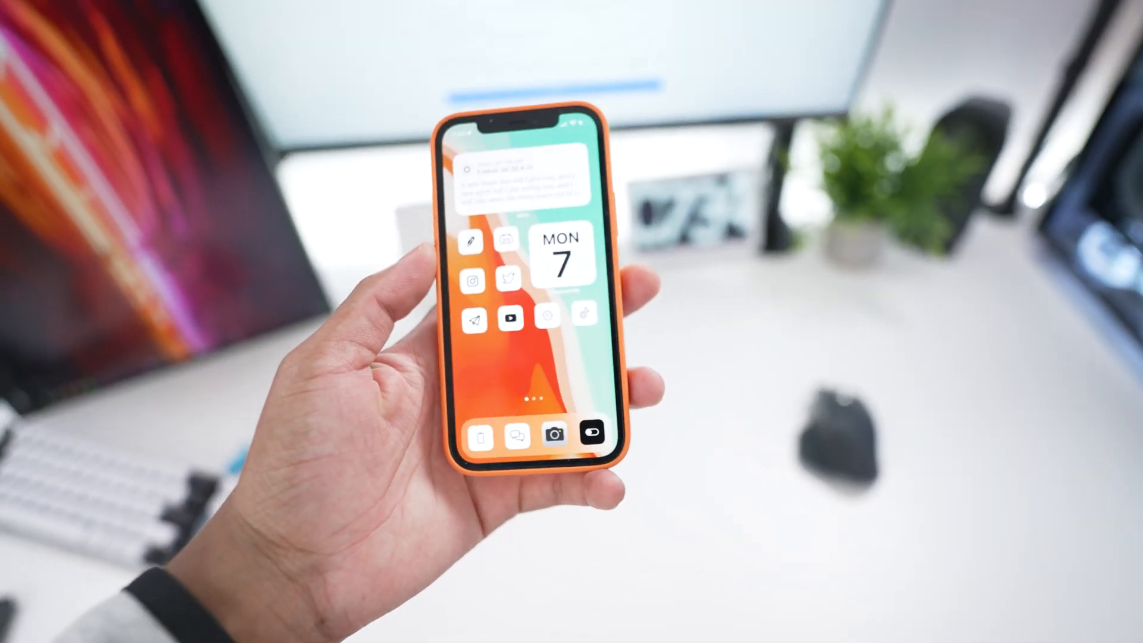
Capture '1. Download and unzip the zip file' with Camera Live Text and search it in Spotlight
click(557, 436)
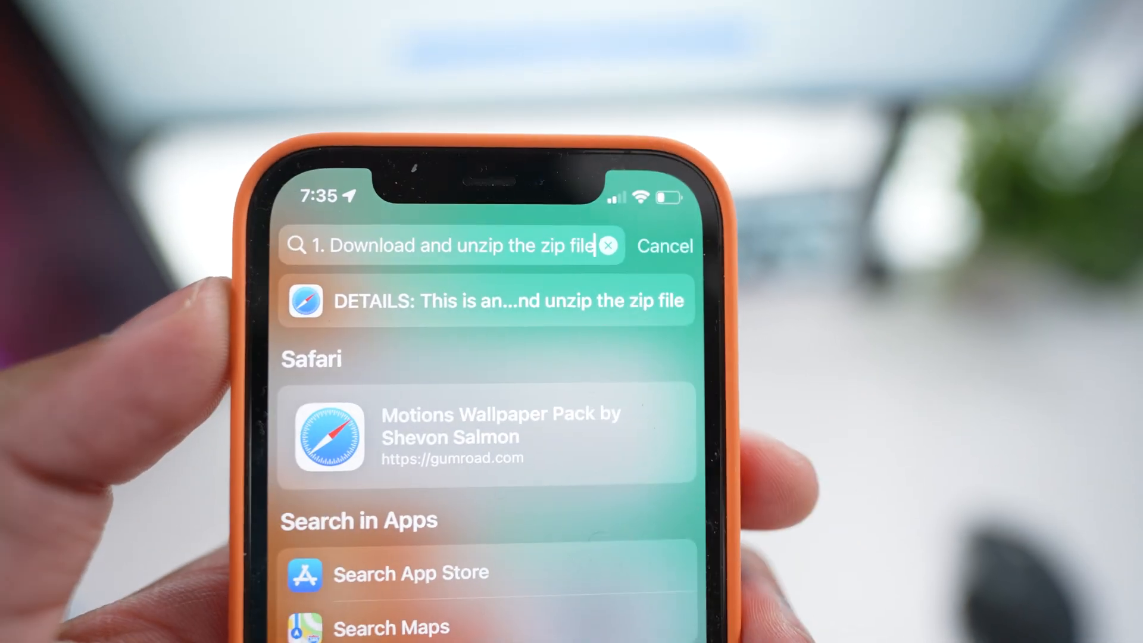
click(665, 245)
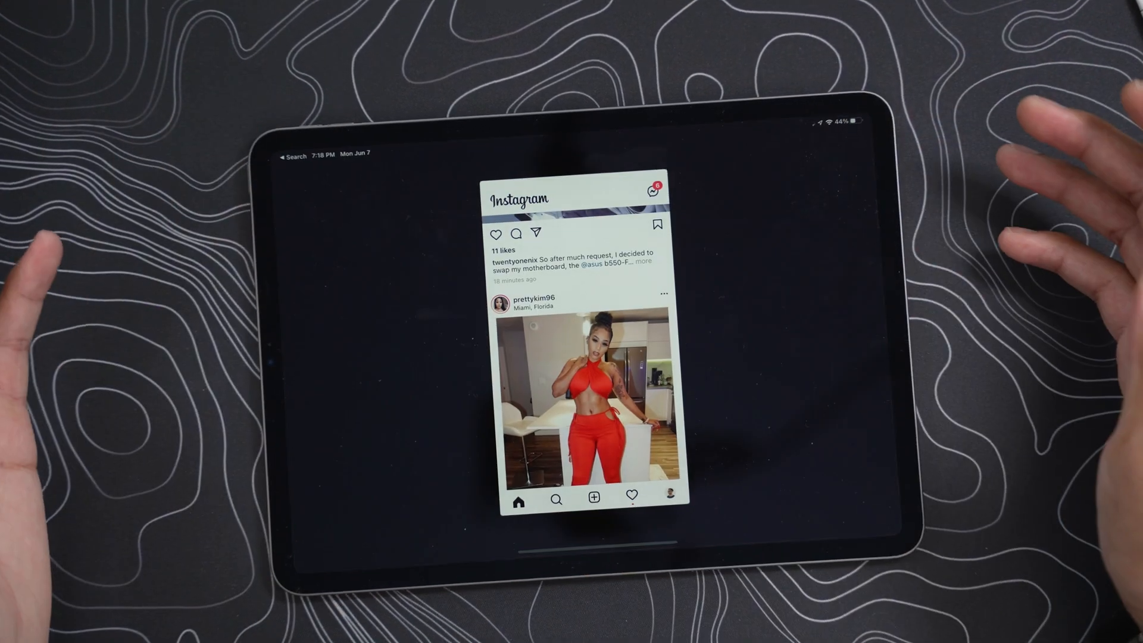
Leave the iPhone-sized Instagram feed and swipe back to the Home Screen
scroll(down, 3)
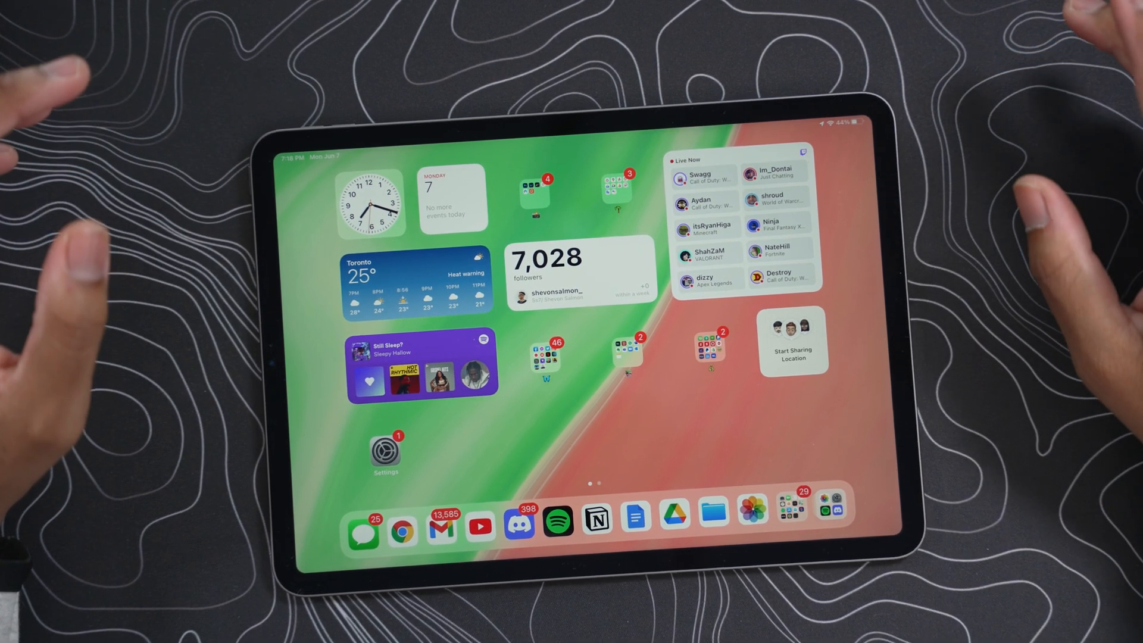
scroll(left, 3)
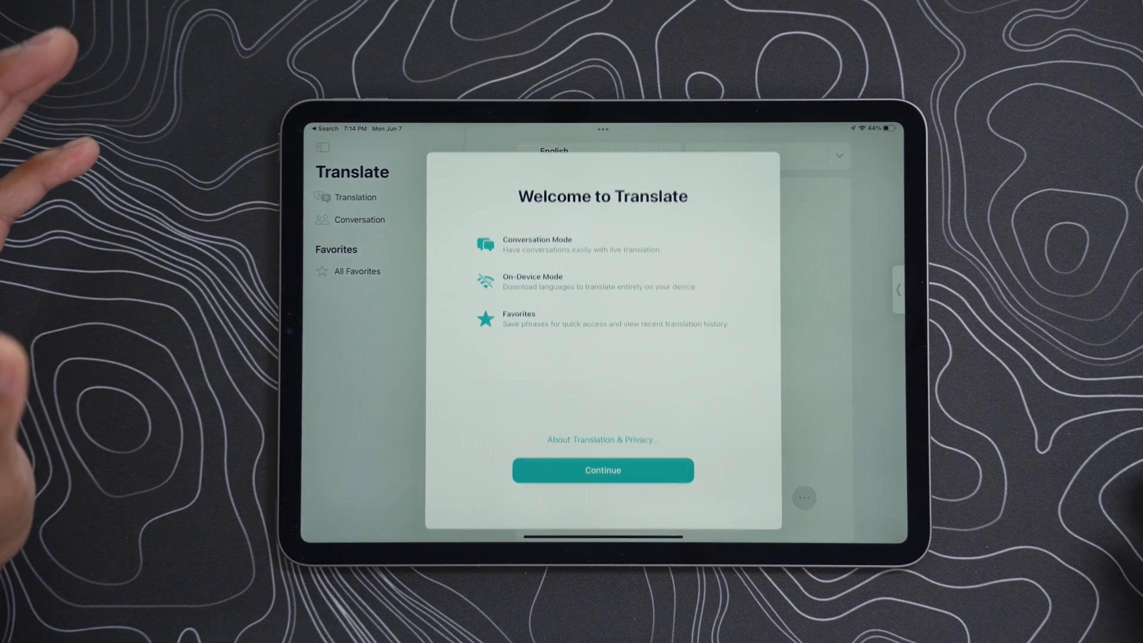
Continue through the Welcome and Improve Voice Translation notices to the English-to-Spanish page
click(603, 471)
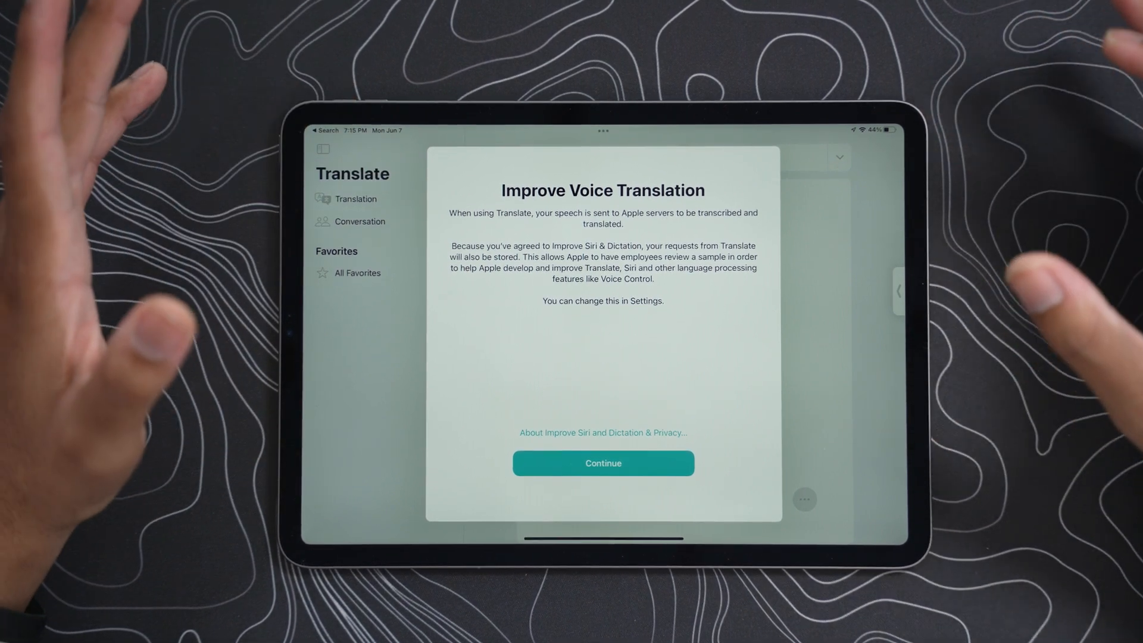
click(603, 463)
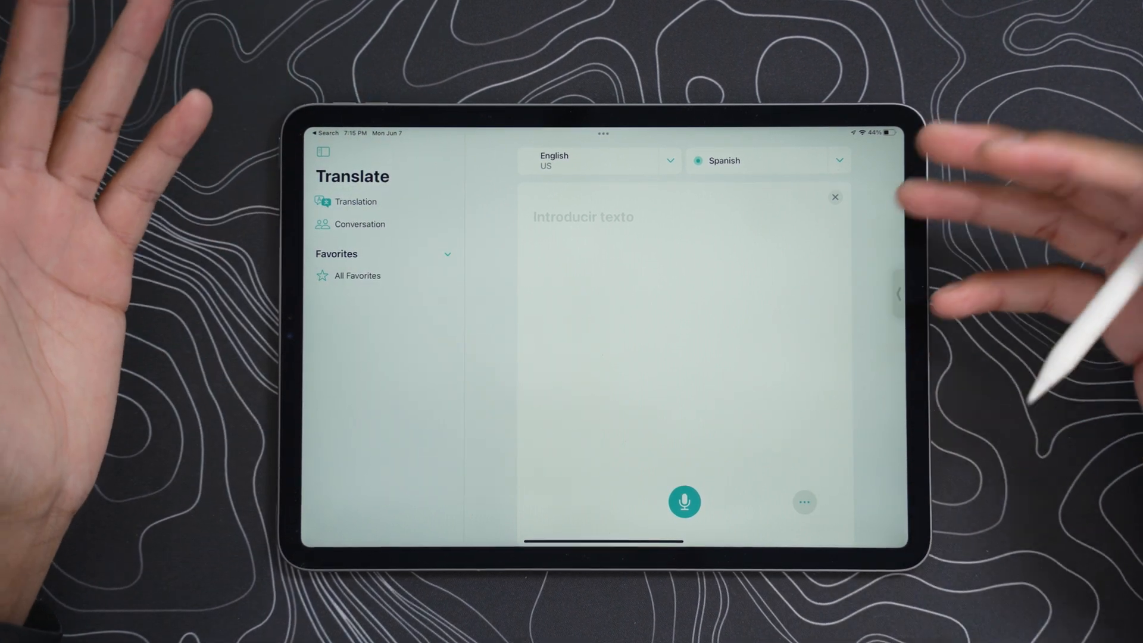
Use the microphone to translate spoken Spanish "Me llamo Simon Simon" into "My name is Simon Simon"
click(684, 501)
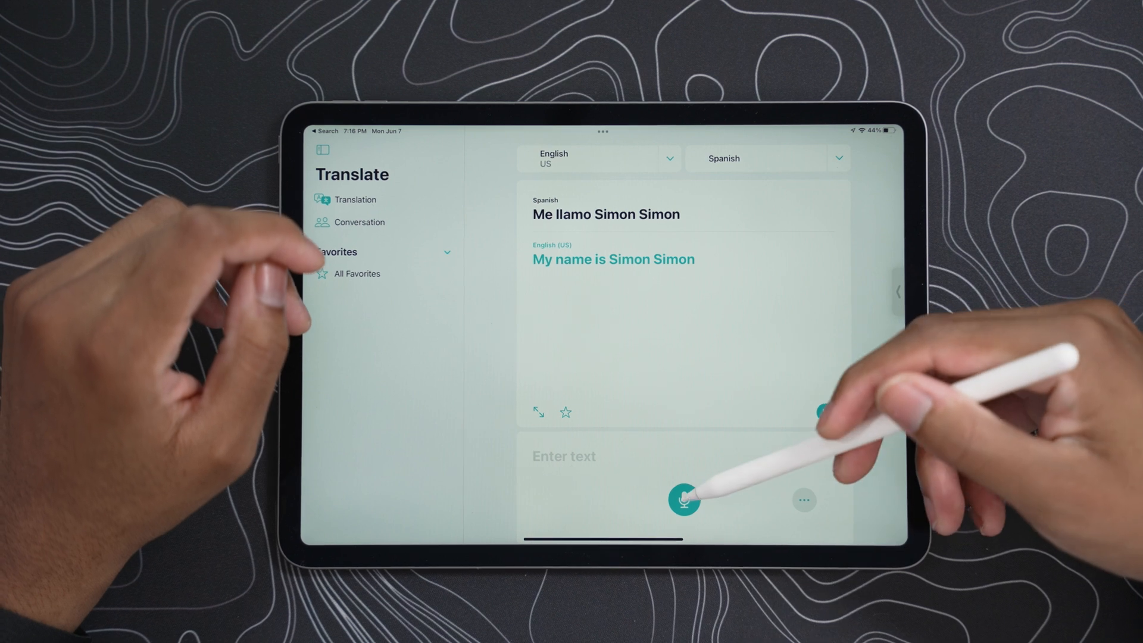
click(685, 502)
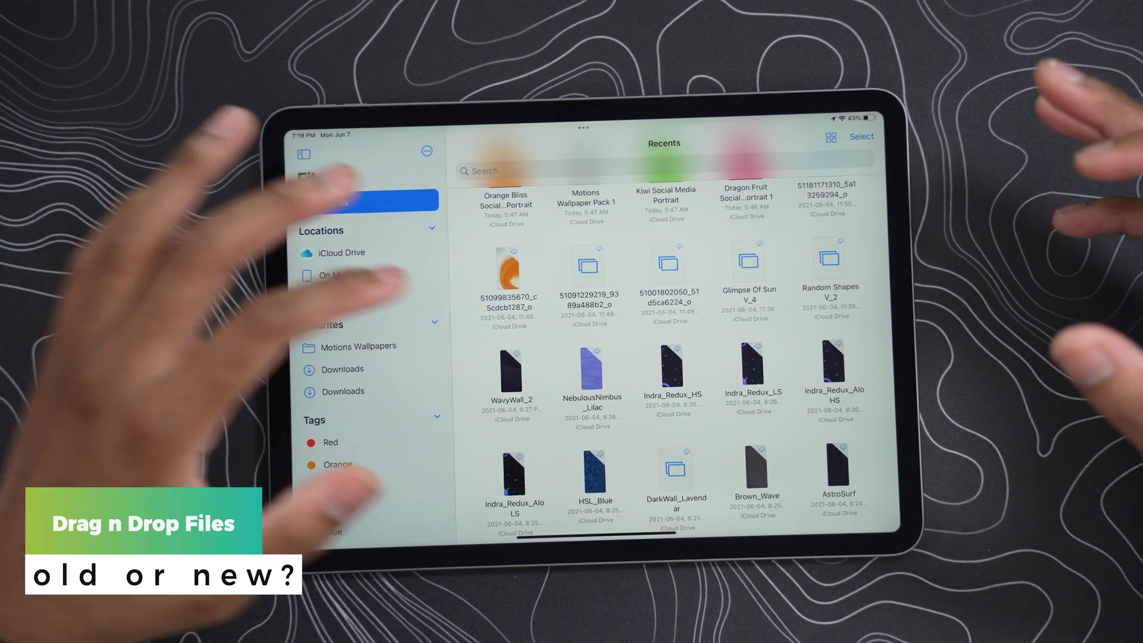
Launch Files from Spotlight search and show the 16-item copy progress (about 1.4 MB of 172.9 MB)
scroll(down, 3)
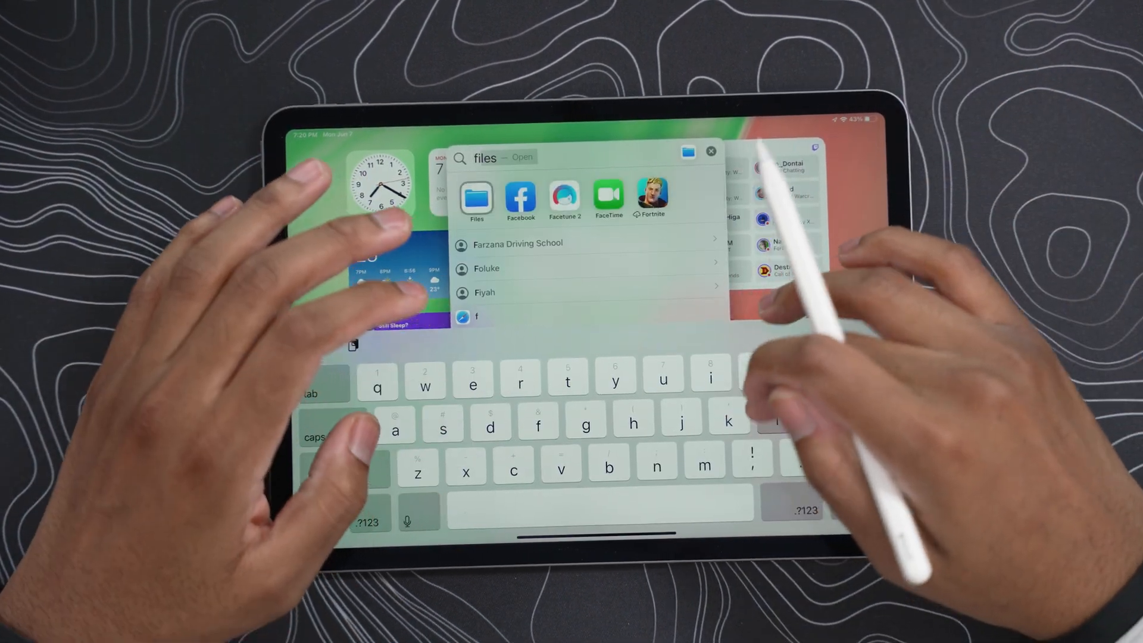
click(477, 197)
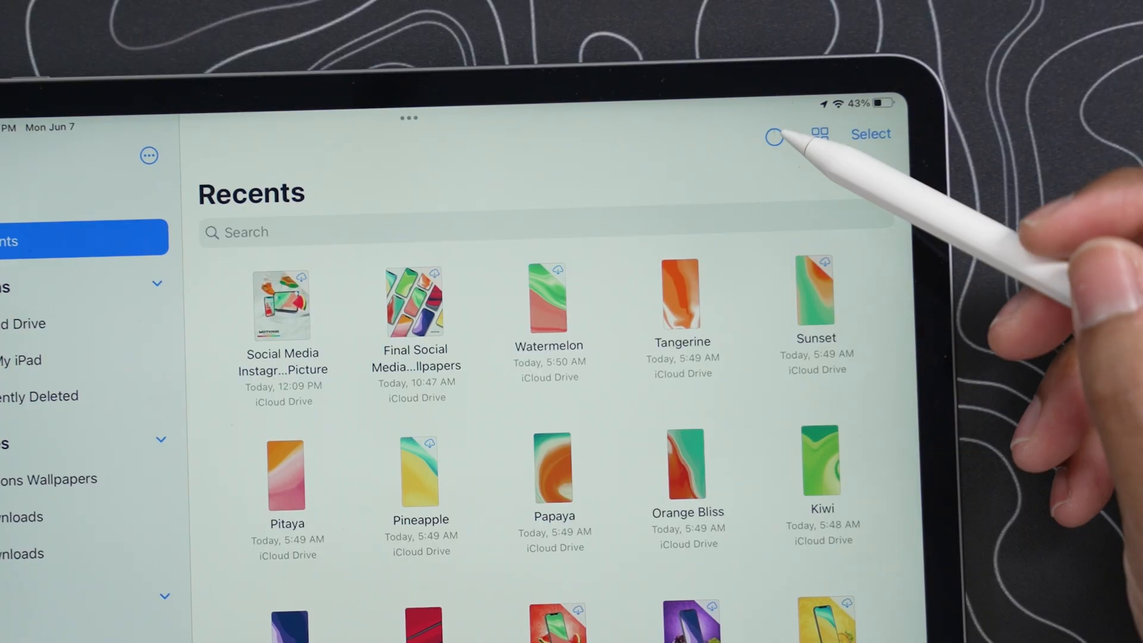
click(774, 134)
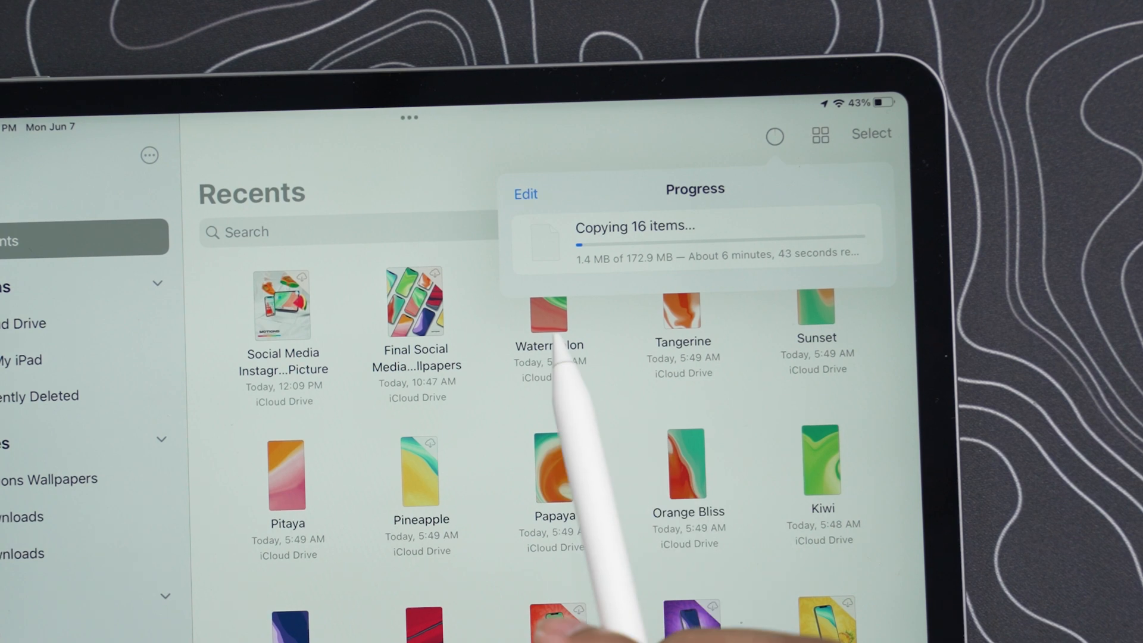